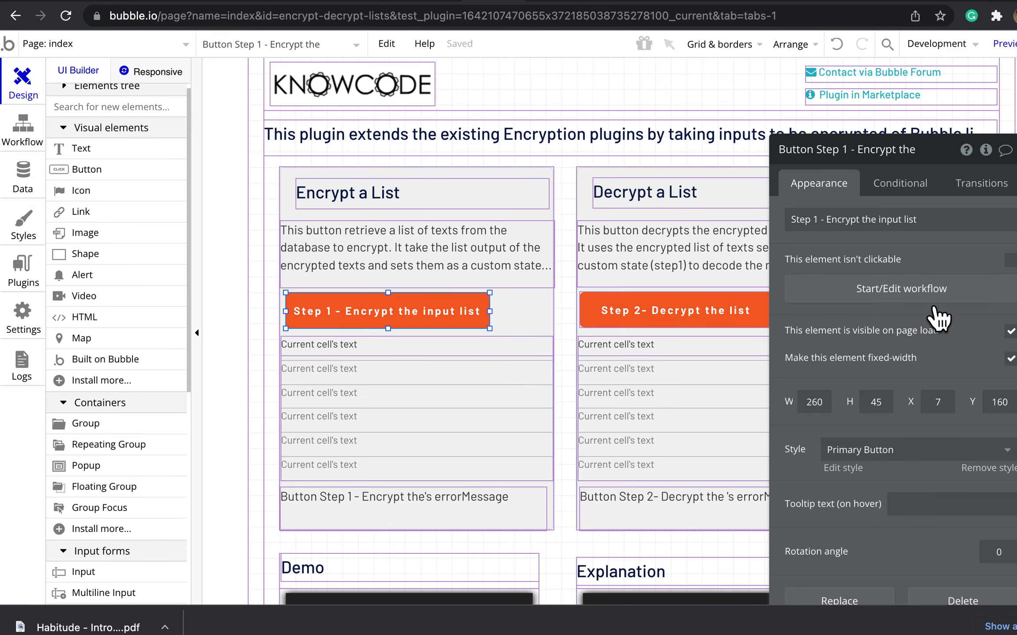
# Bring up the Step 1 encrypt button's workflow with its 'Encrypt list of texts' action.
pyautogui.click(900, 288)
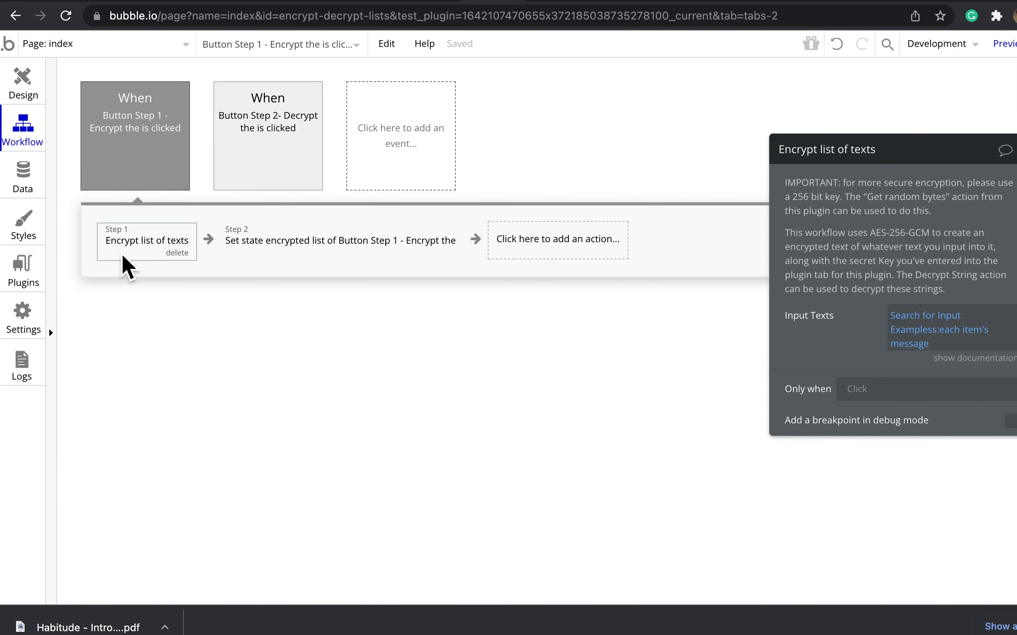
pyautogui.moveTo(158, 268)
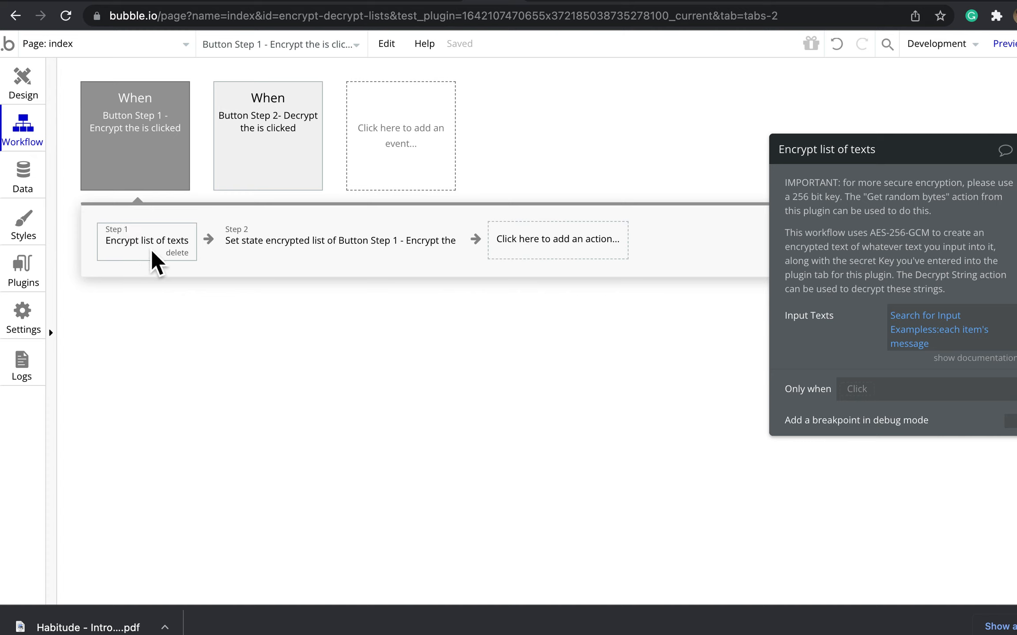
pyautogui.moveTo(929, 337)
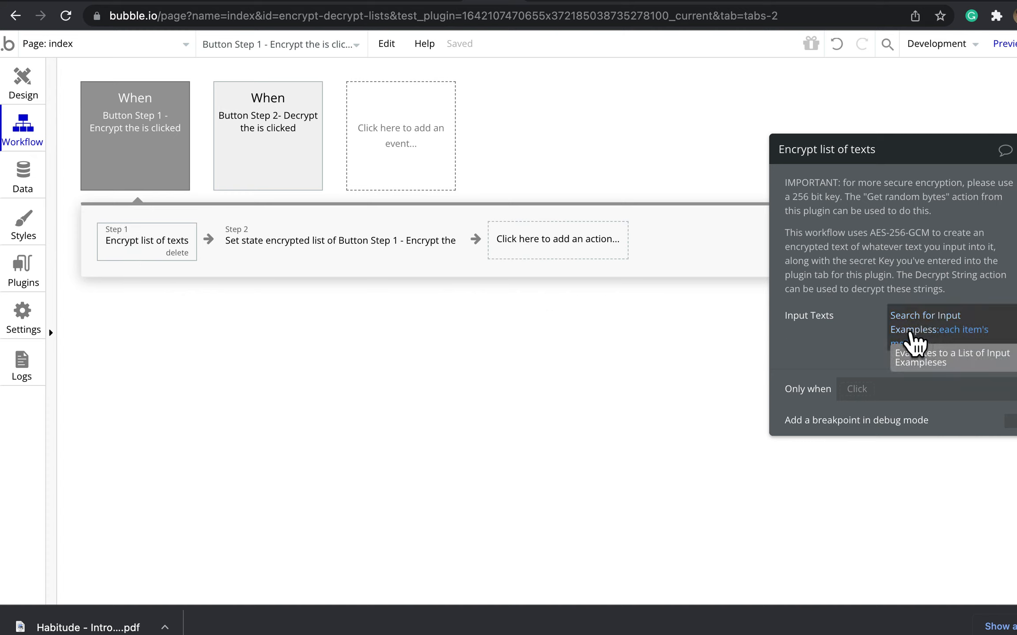
pyautogui.moveTo(722, 328)
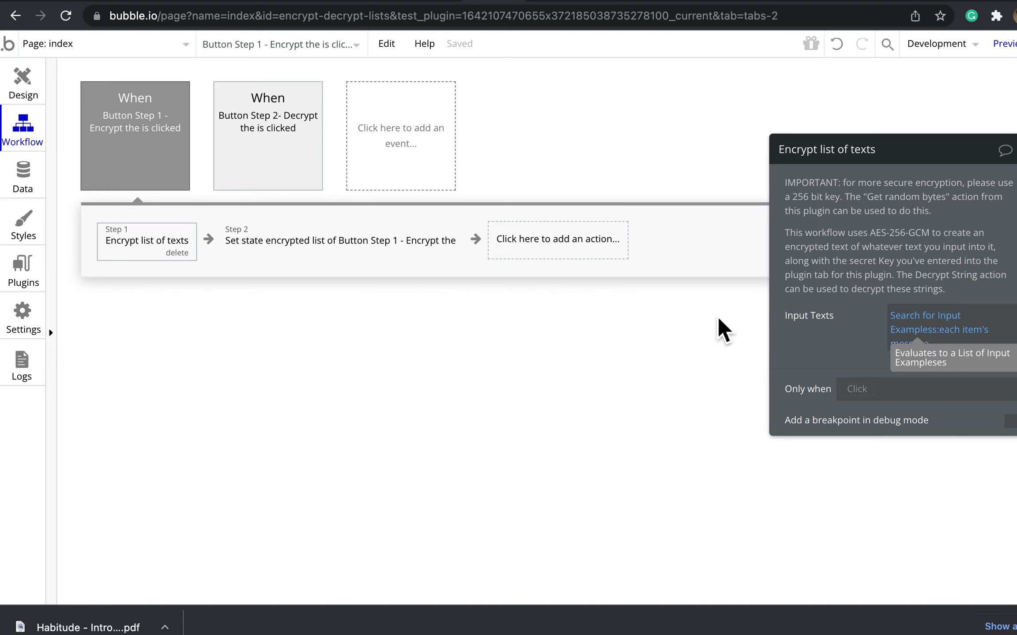
# Review the encrypt workflow's set state step, then select the Step 2 decrypt button on the page.
pyautogui.click(340, 241)
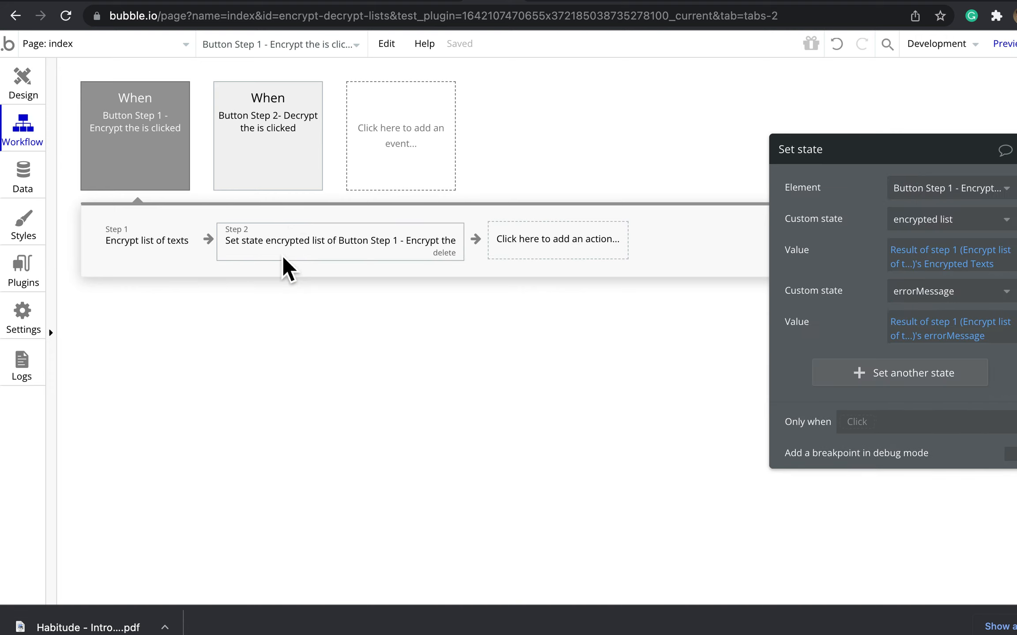
pyautogui.moveTo(937, 224)
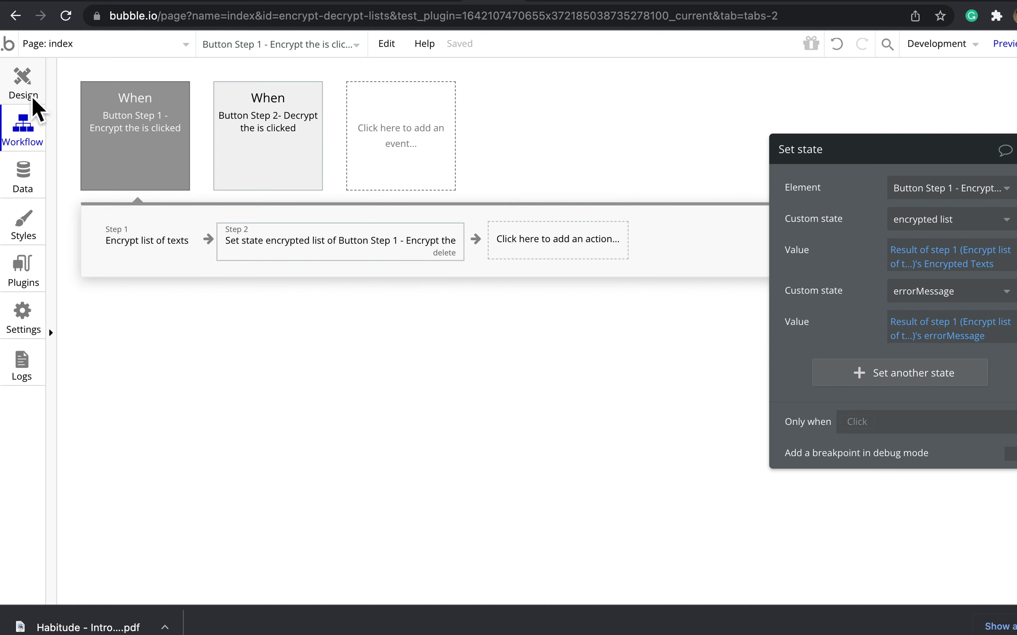
pyautogui.click(22, 81)
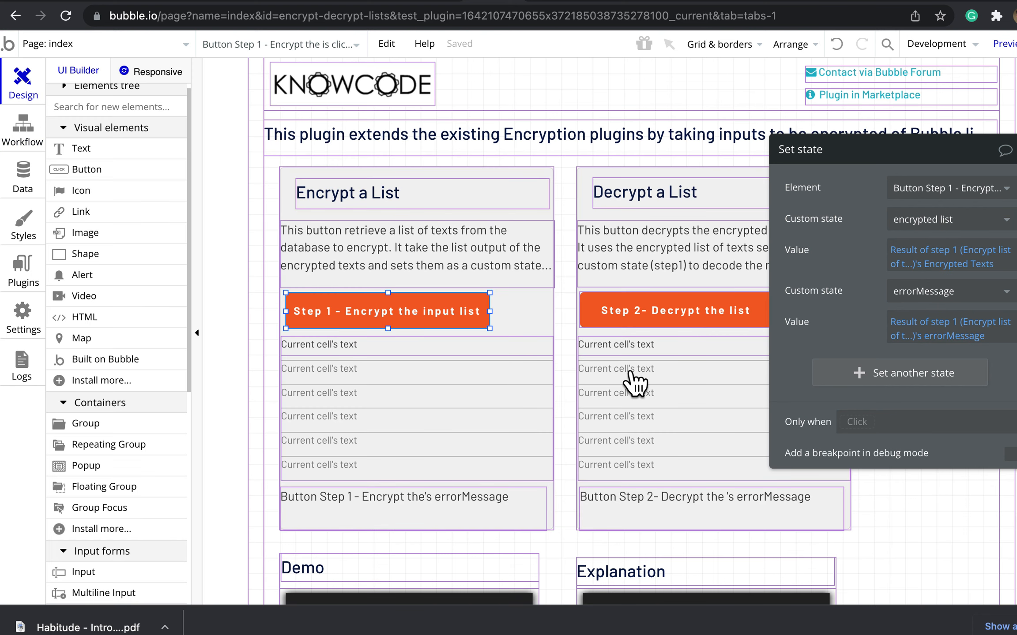
pyautogui.click(673, 311)
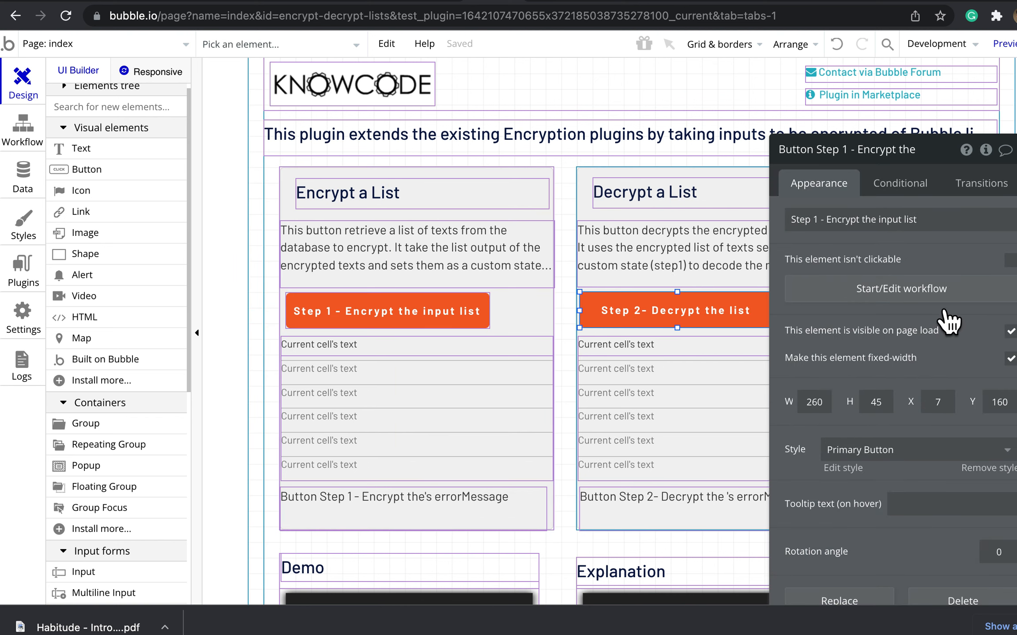
# Show the Step 2 decrypt button's workflow with its 'Decrypt list of texts' action.
pyautogui.click(23, 130)
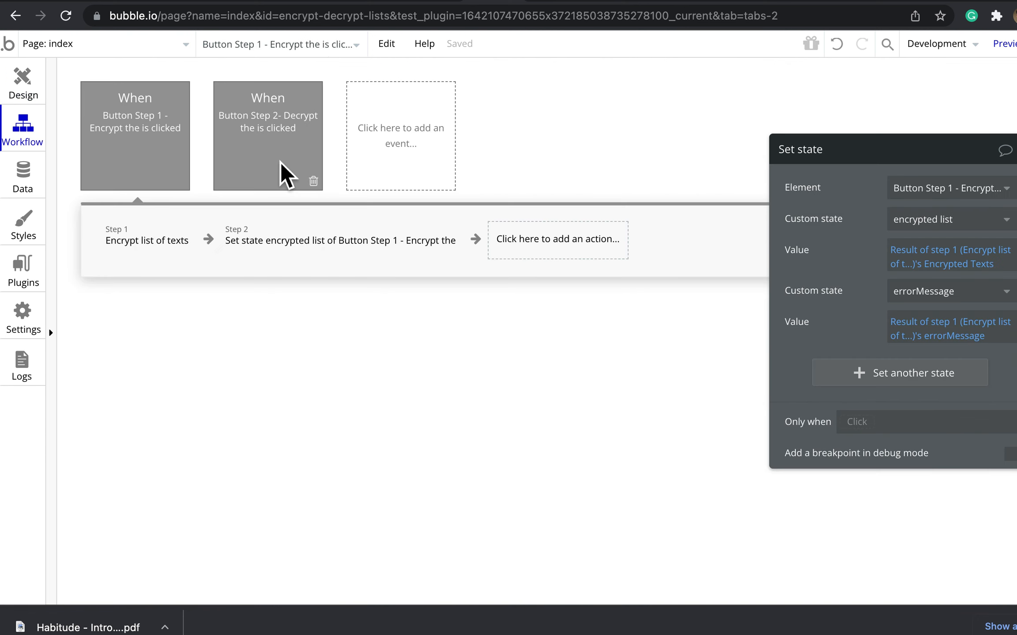
pyautogui.click(268, 135)
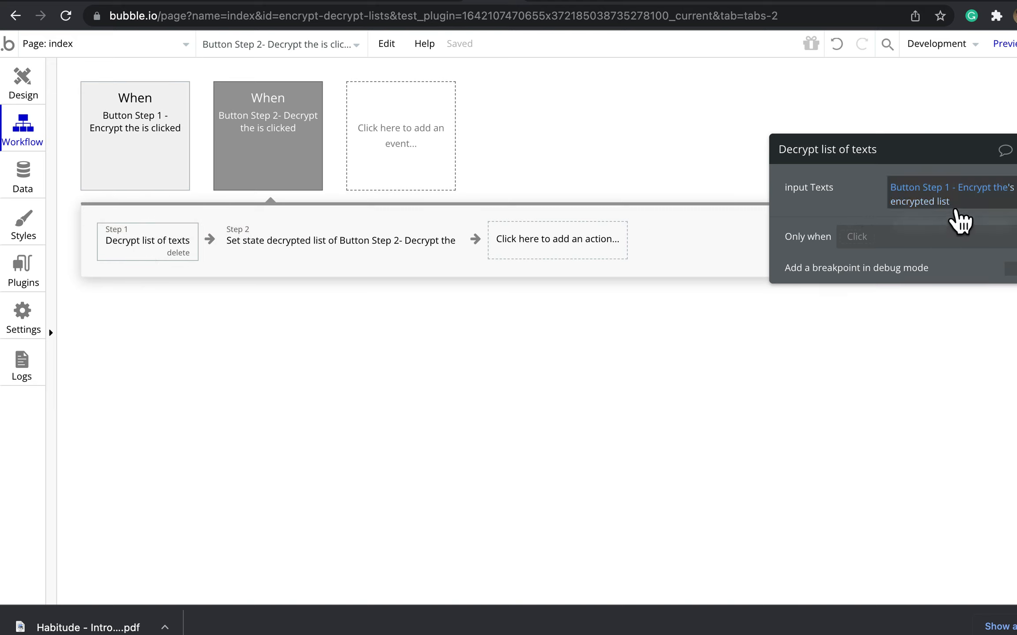
pyautogui.moveTo(981, 219)
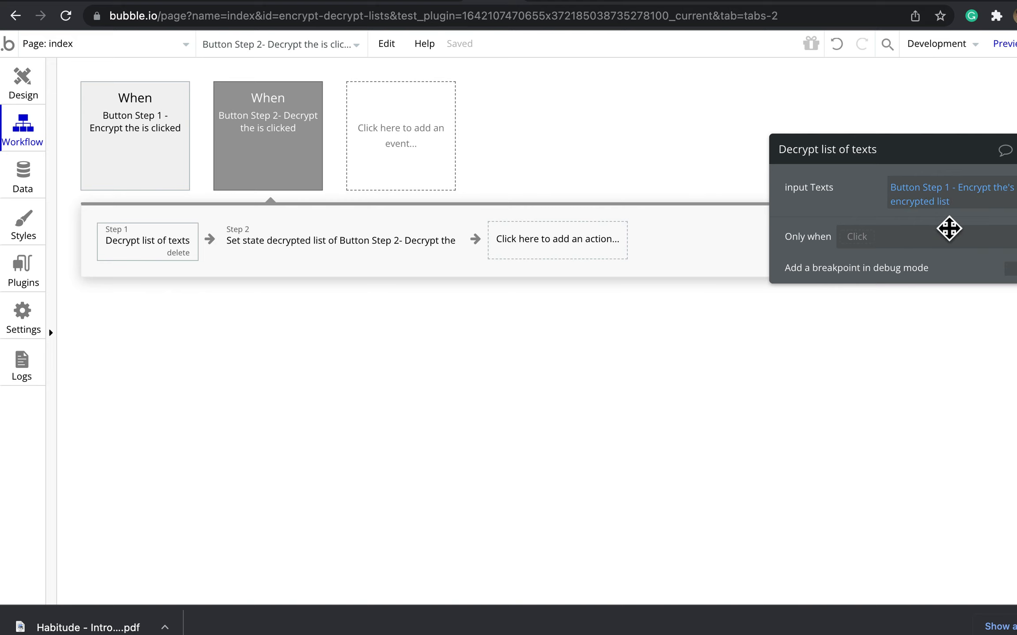
# View the decrypt workflow's set state step storing step 1's decrypted texts and errorMessage.
pyautogui.click(341, 241)
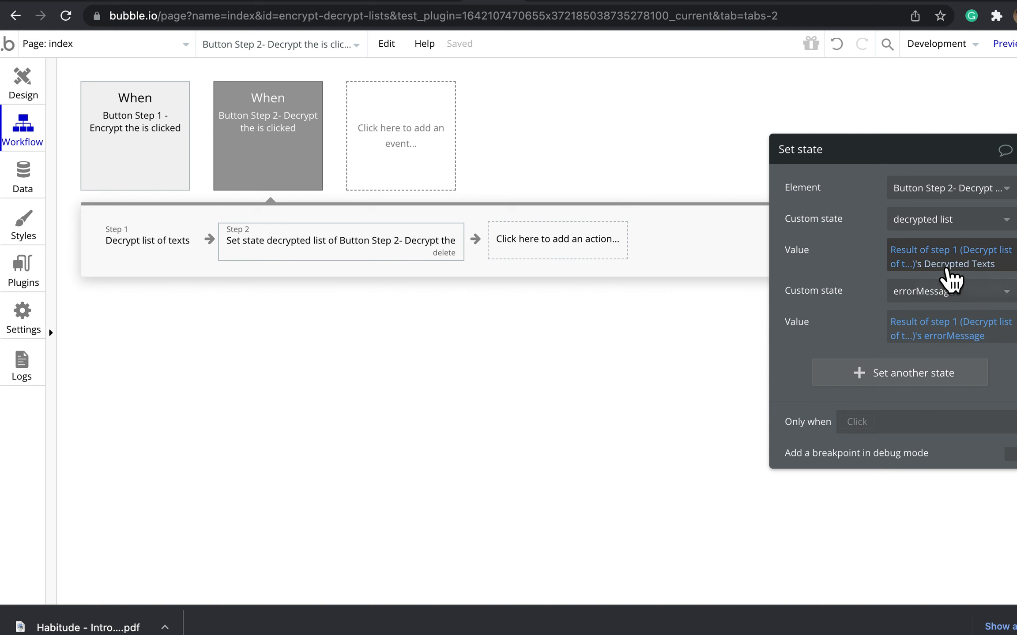
pyautogui.moveTo(33, 100)
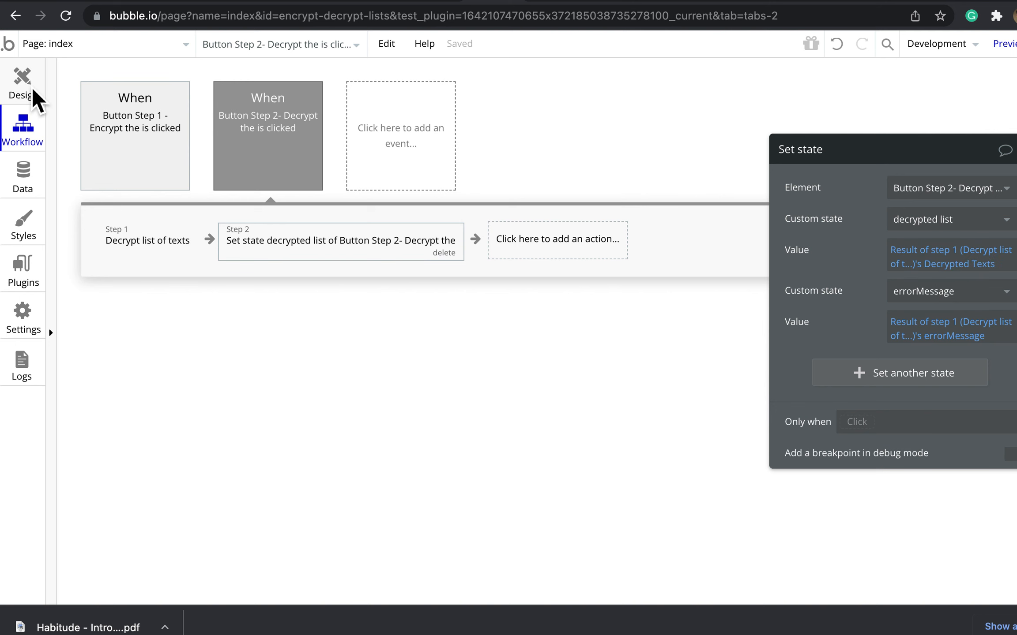
# Return to the page design with the Encrypt a List and Decrypt a List sections.
pyautogui.click(22, 81)
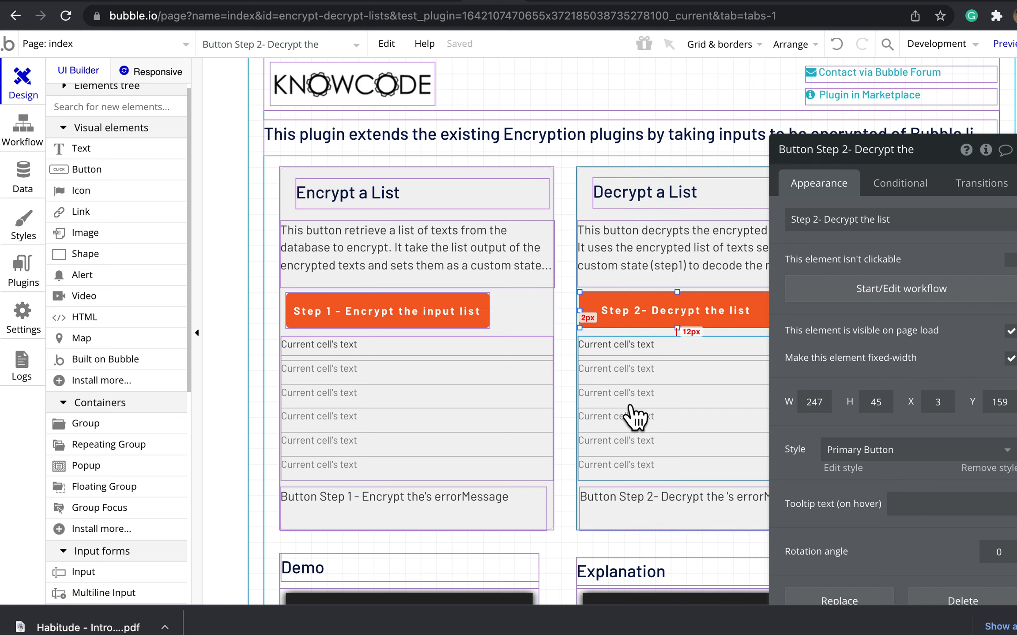
pyautogui.moveTo(674, 441)
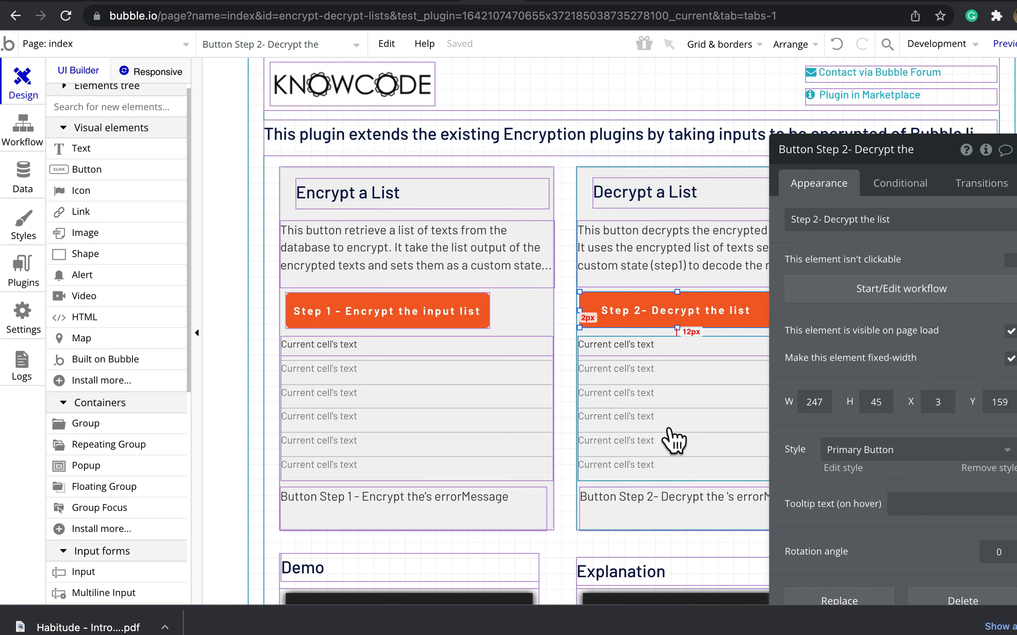
pyautogui.moveTo(612, 353)
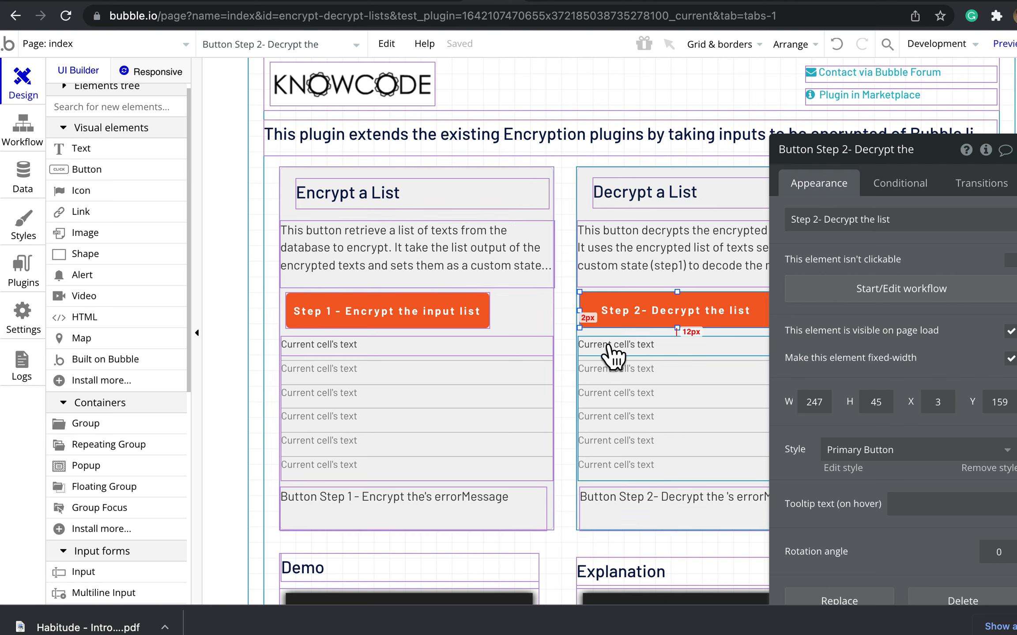